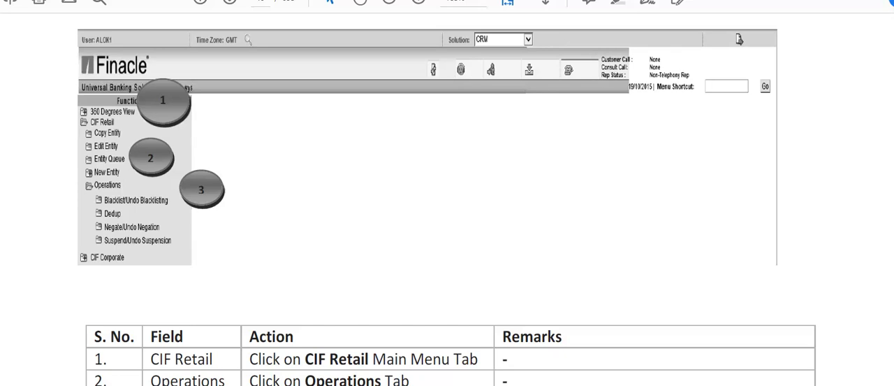
mouse_move(795, 73)
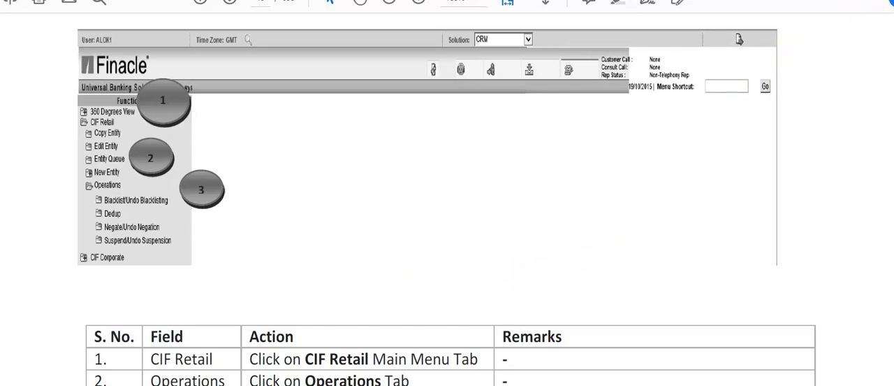
- Scroll up so the 2.4.2 Process of Dedup Check heading shows above the Finacle menu screenshot
scroll(up, 3)
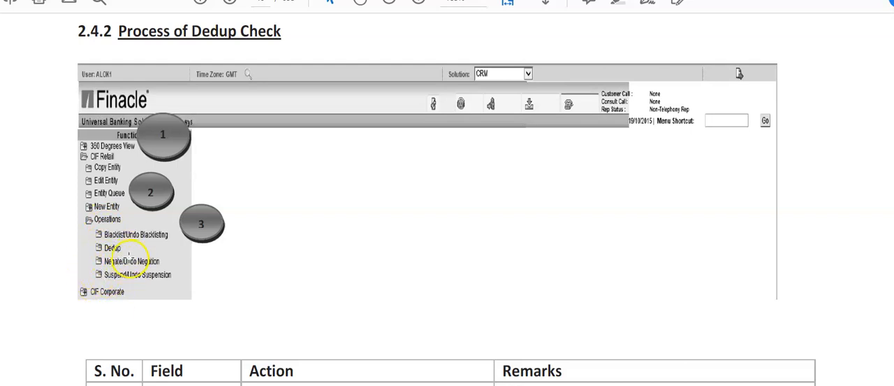
mouse_move(670, 282)
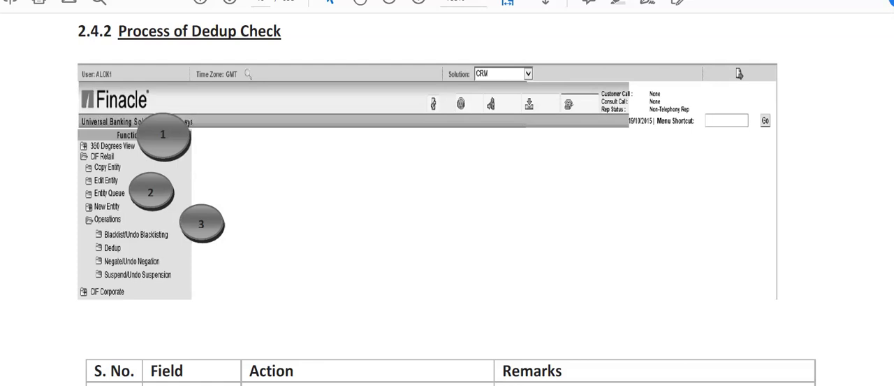
- Scroll down to the S. No./Field/Action/Remarks table with the CIF Retail, Operations and Dedup rows
scroll(down, 3)
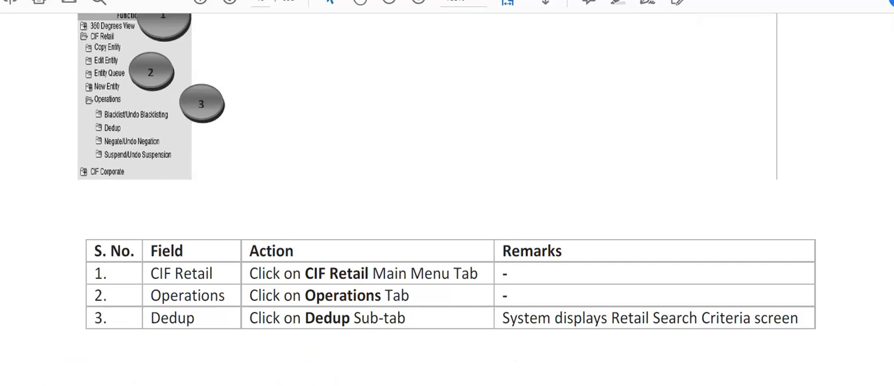
- Advance to the Retail Search Criteria screenshot marked with callout 4
click(111, 127)
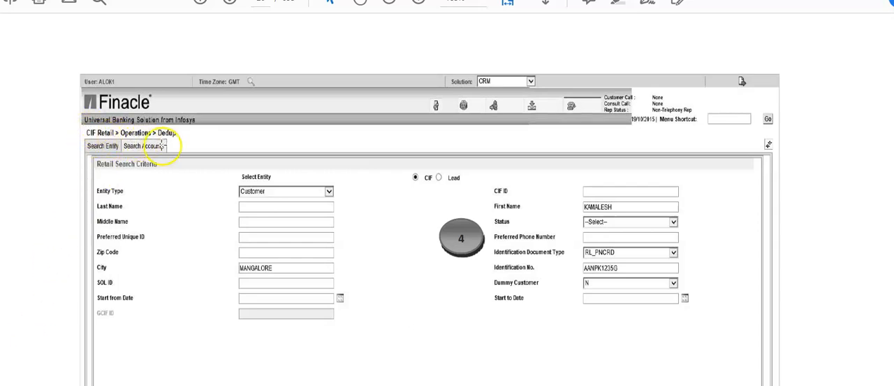
mouse_move(135, 263)
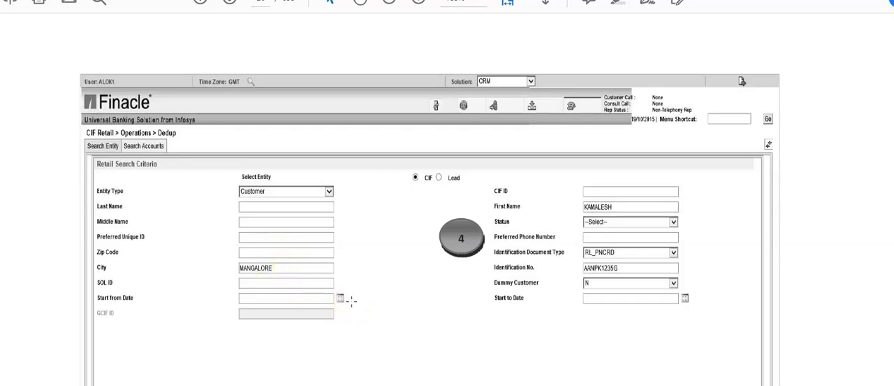
mouse_move(561, 195)
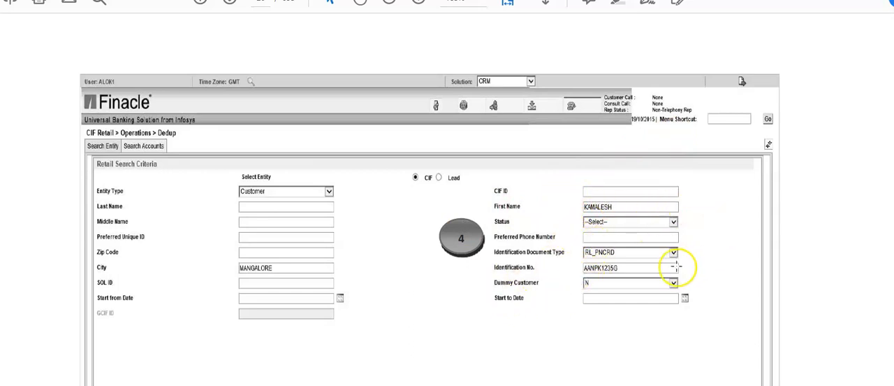
mouse_move(663, 299)
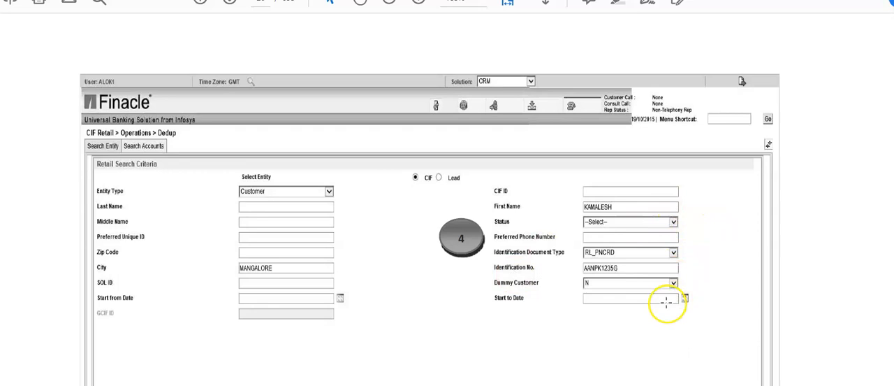
mouse_move(606, 343)
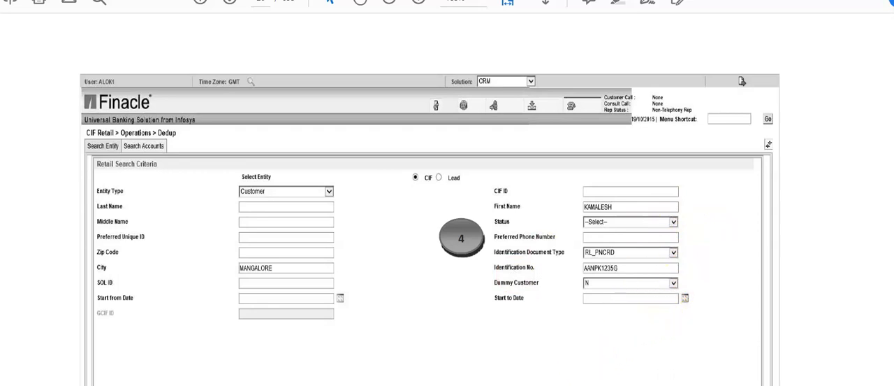
mouse_move(693, 278)
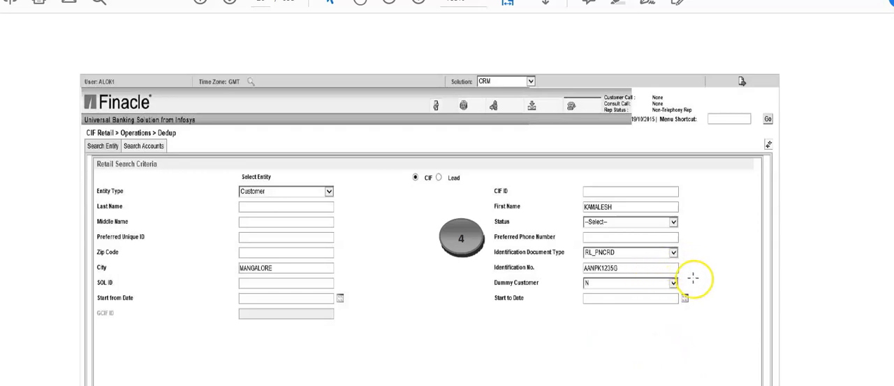
mouse_move(683, 299)
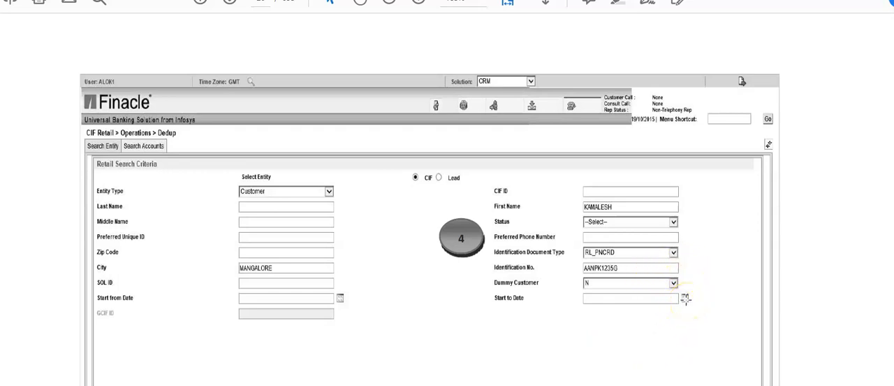
mouse_move(673, 308)
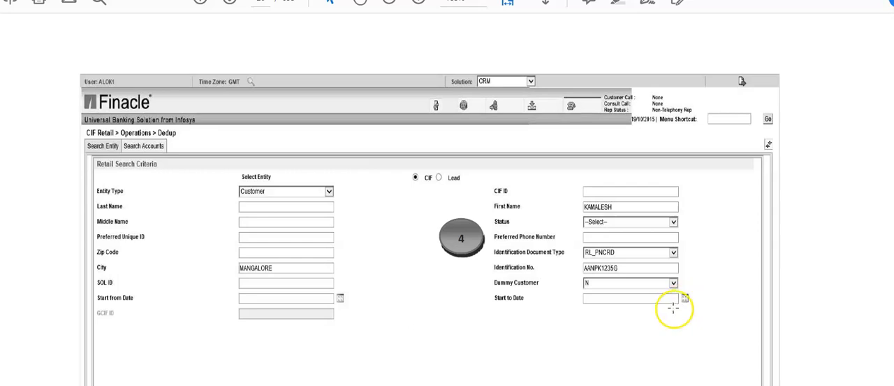
mouse_move(468, 295)
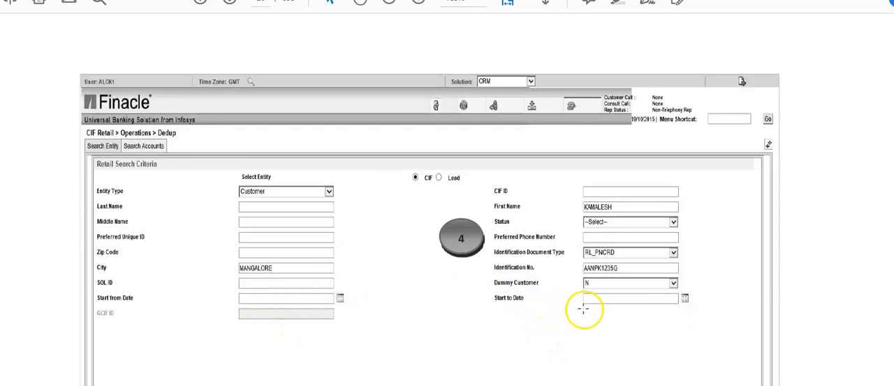
mouse_move(219, 355)
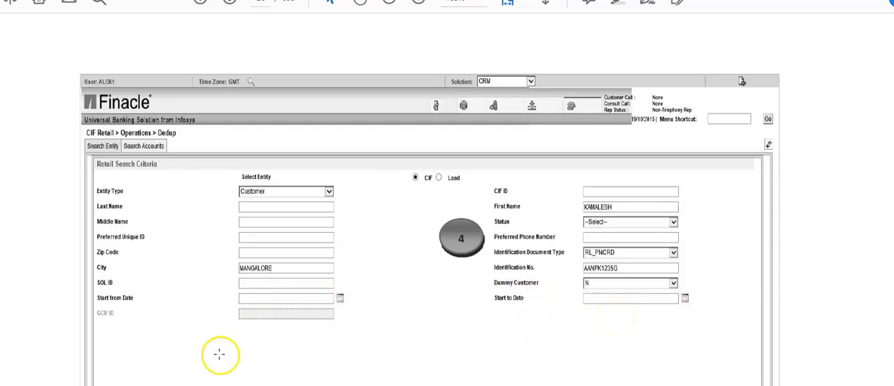
mouse_move(350, 333)
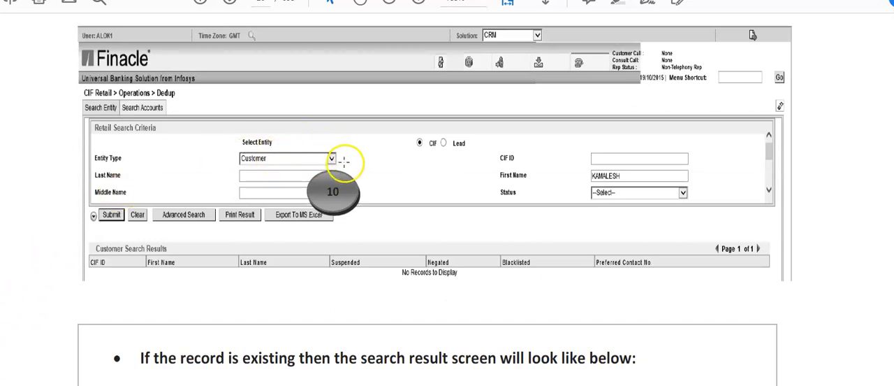
mouse_move(234, 180)
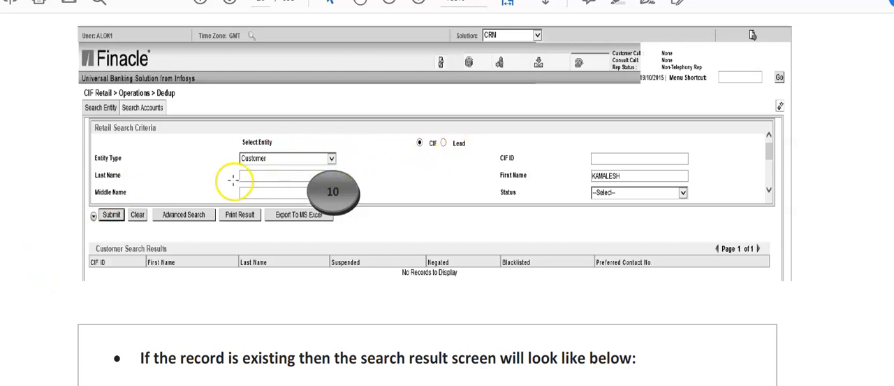
mouse_move(482, 231)
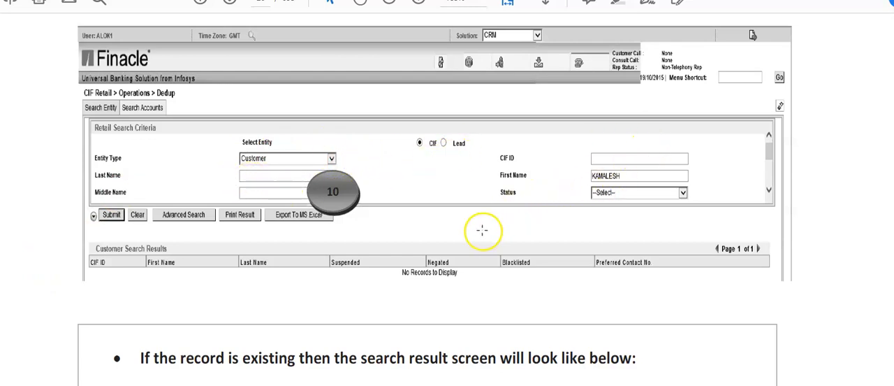
mouse_move(422, 213)
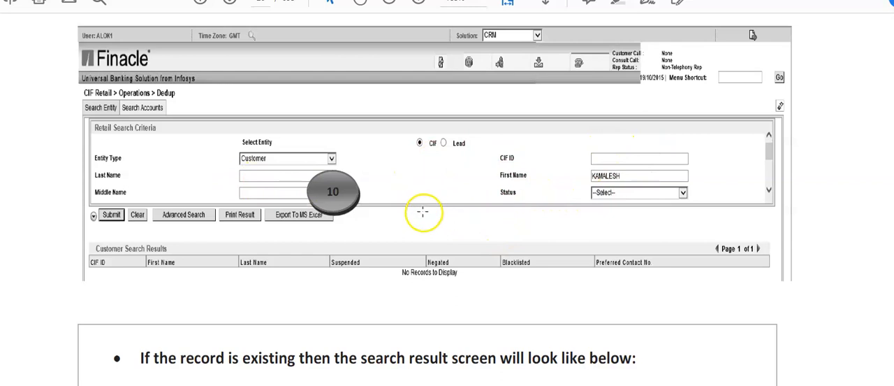
mouse_move(109, 296)
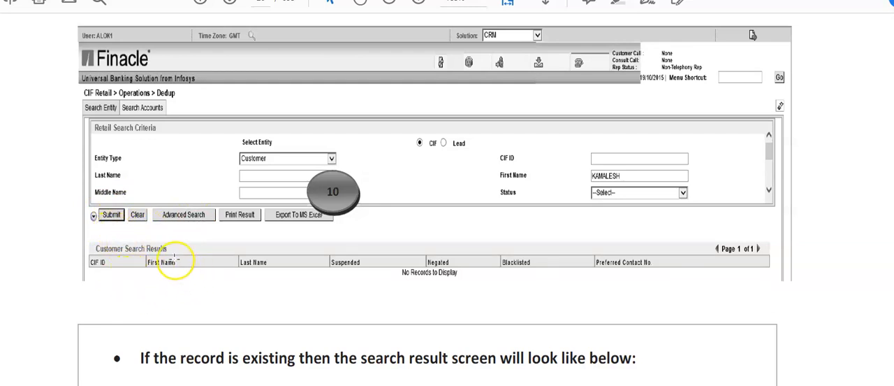
mouse_move(151, 290)
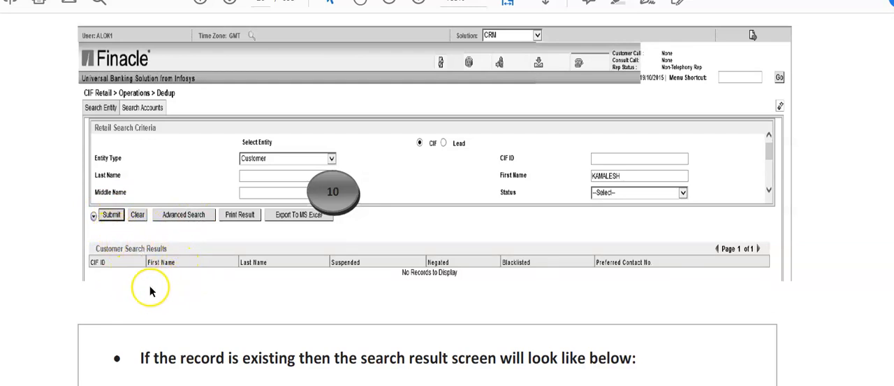
mouse_move(200, 312)
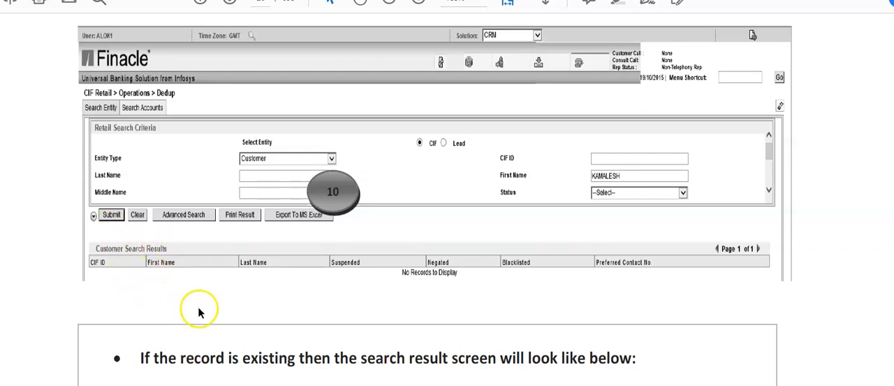
mouse_move(207, 313)
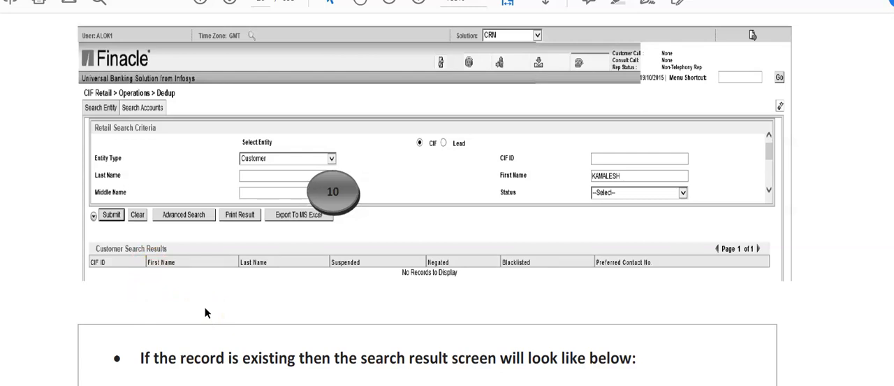
mouse_move(215, 241)
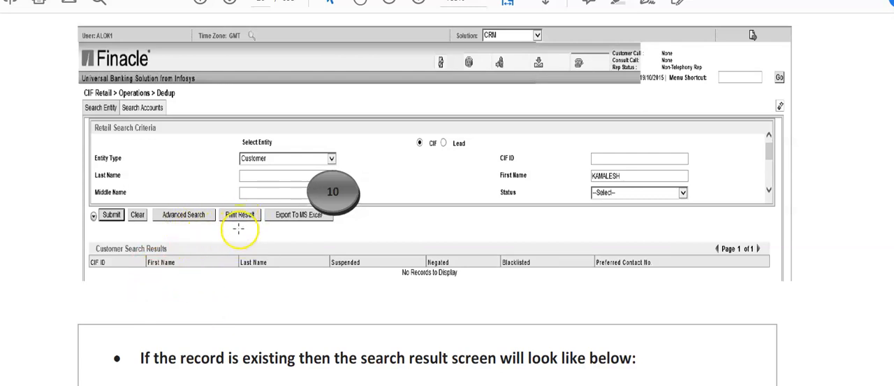
mouse_move(227, 243)
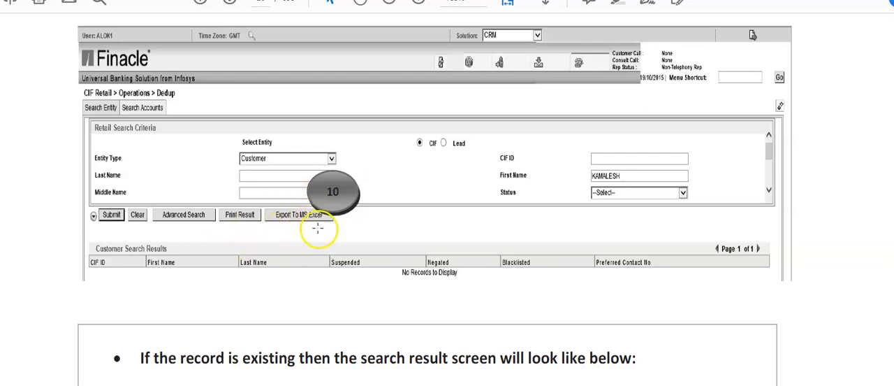
mouse_move(212, 224)
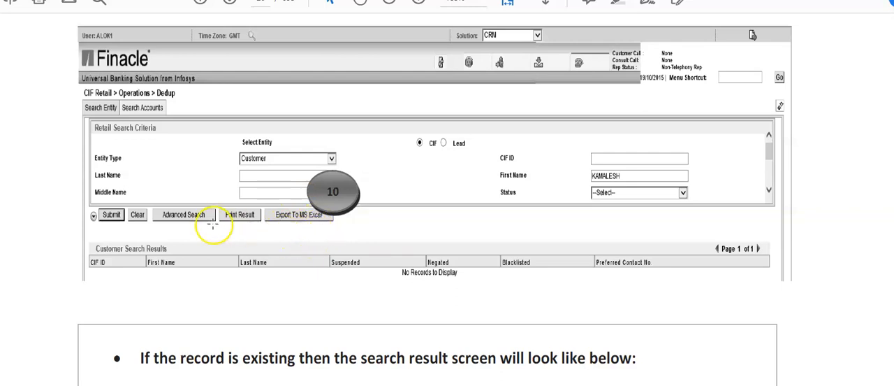
mouse_move(68, 327)
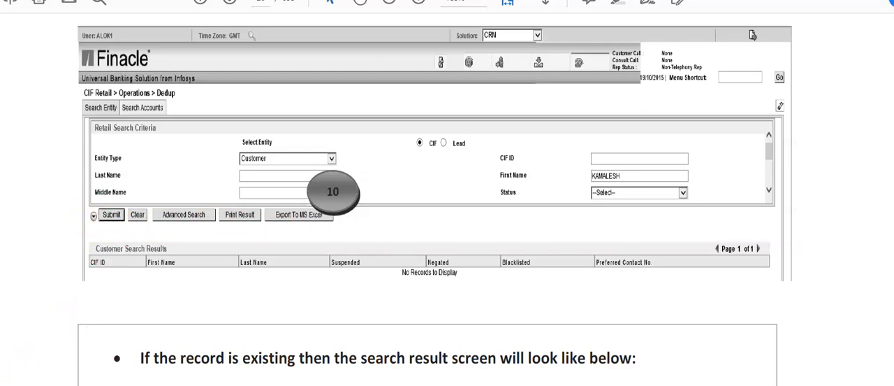
click(112, 216)
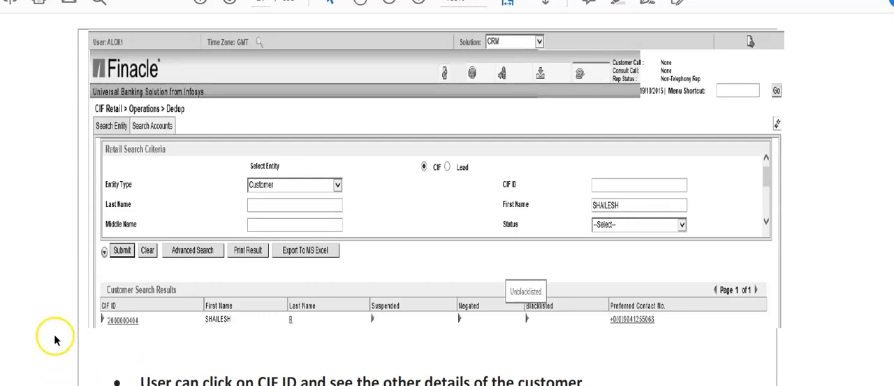
mouse_move(246, 172)
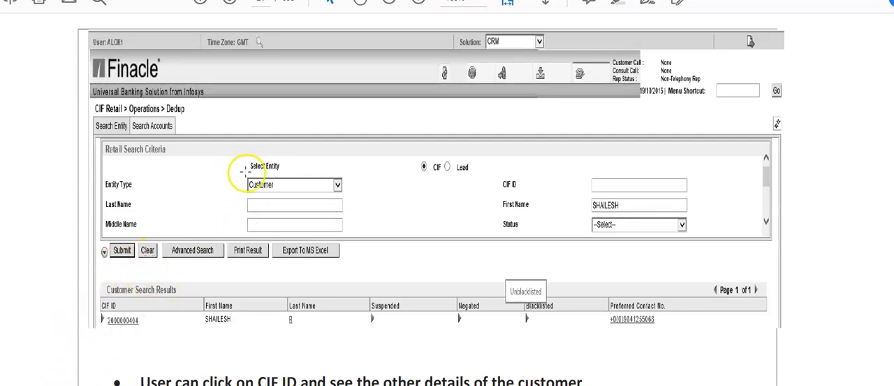
mouse_move(329, 207)
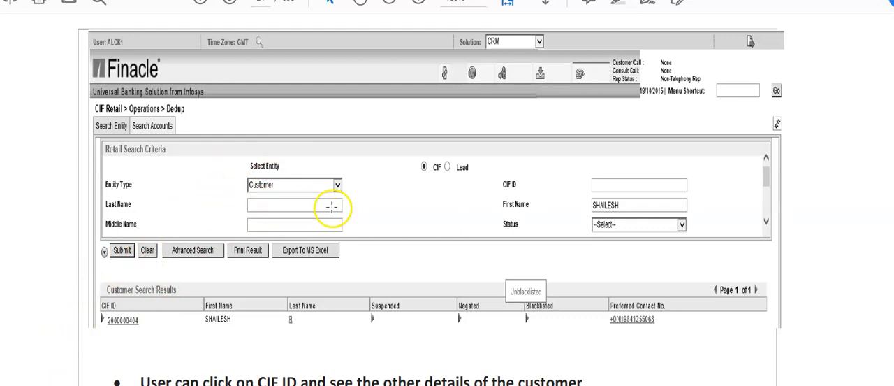
mouse_move(540, 202)
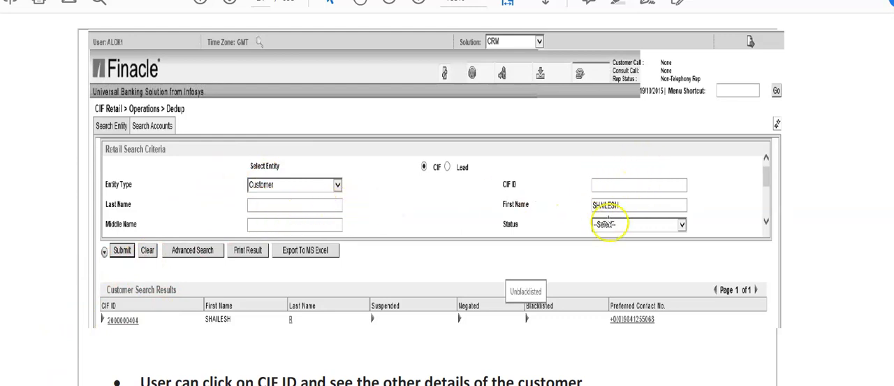
mouse_move(576, 250)
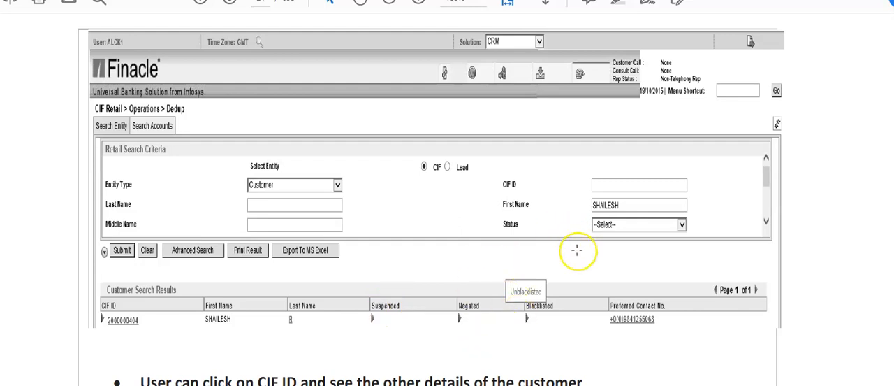
mouse_move(575, 231)
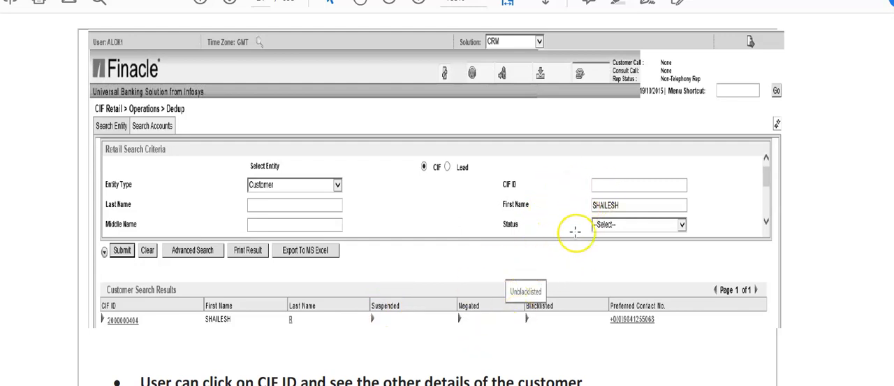
mouse_move(361, 273)
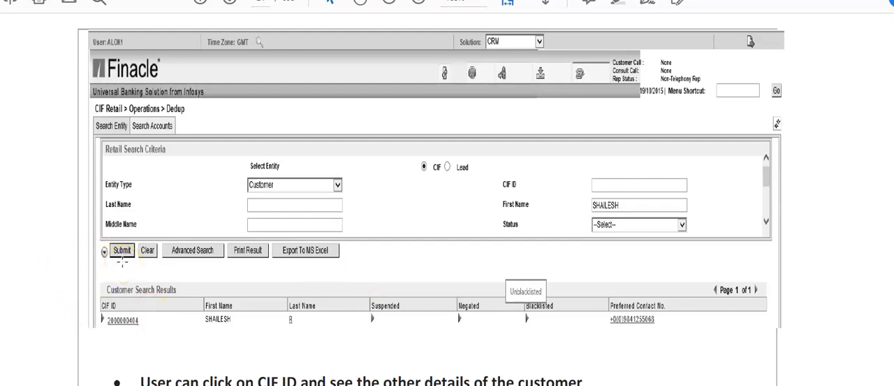
mouse_move(81, 328)
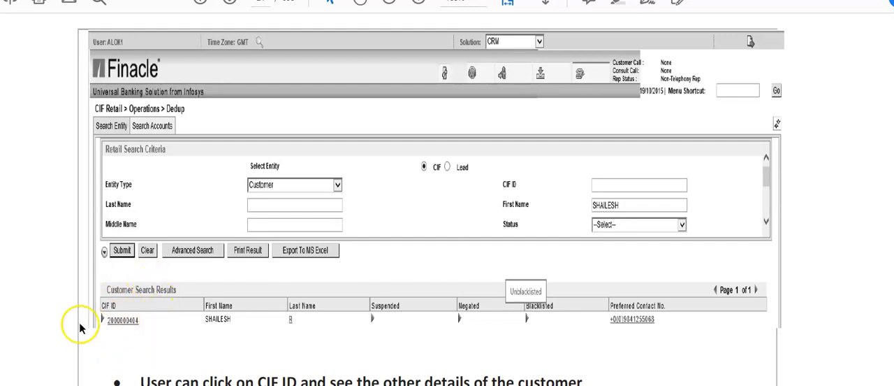
mouse_move(760, 248)
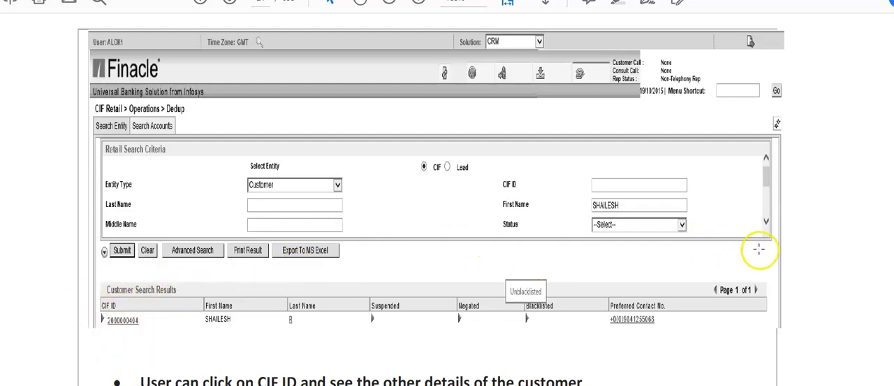
mouse_move(489, 318)
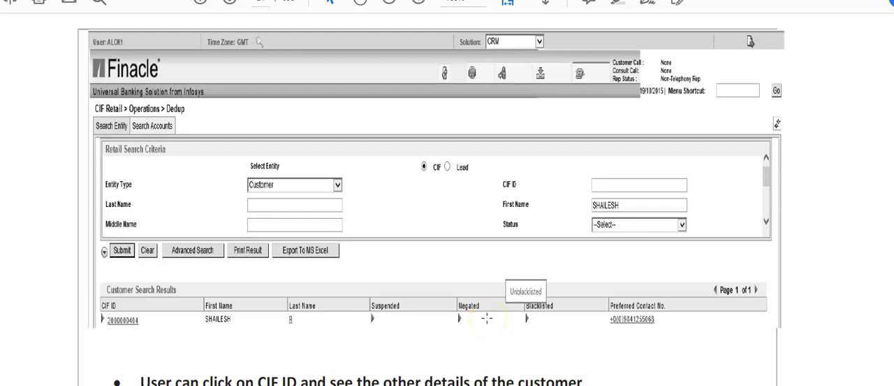
mouse_move(664, 254)
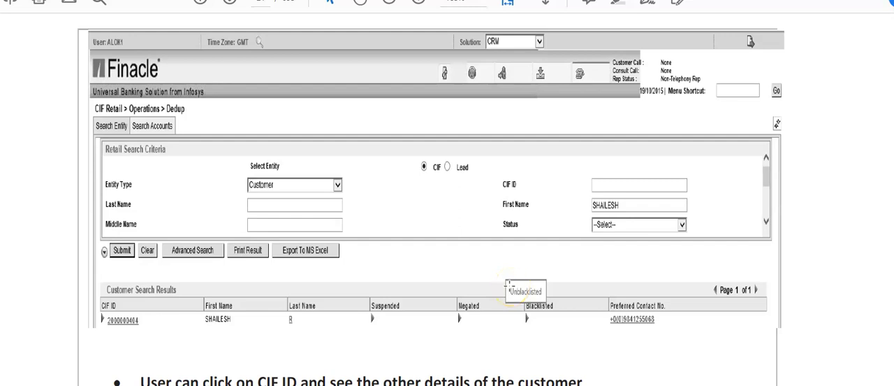
mouse_move(201, 224)
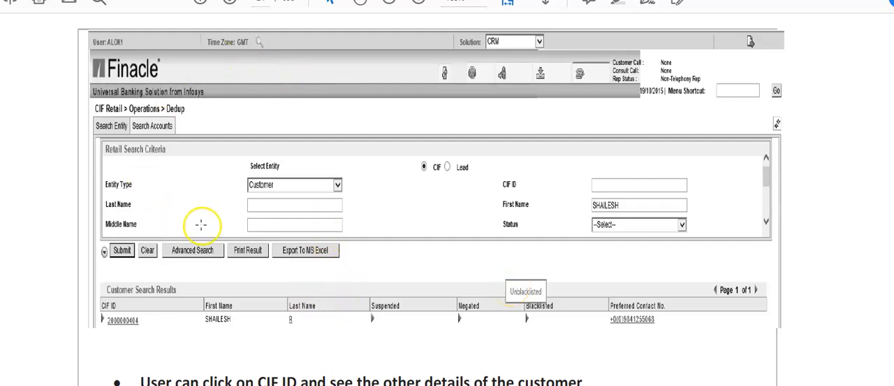
mouse_move(264, 305)
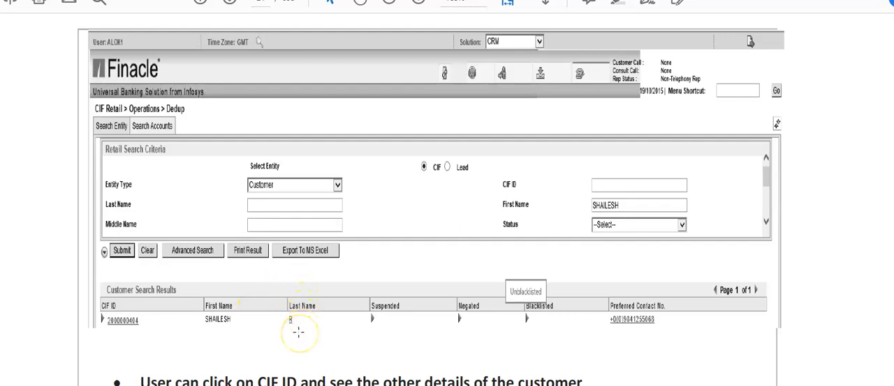
mouse_move(438, 338)
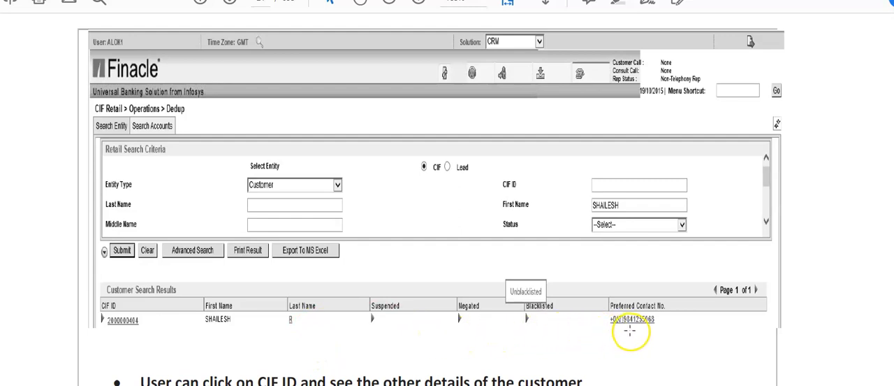
mouse_move(399, 377)
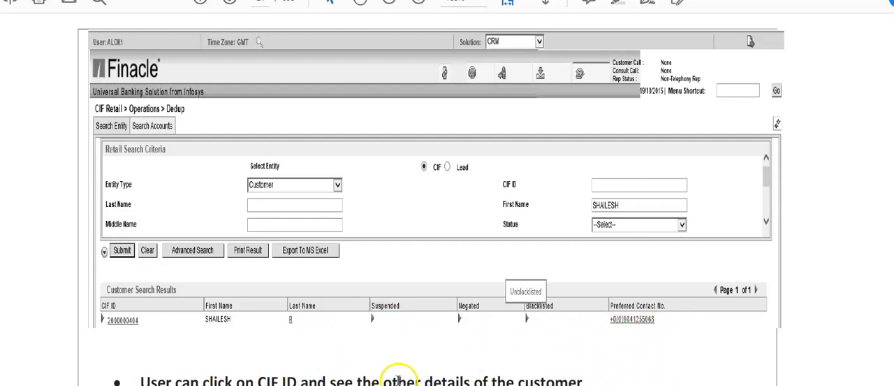
mouse_move(199, 364)
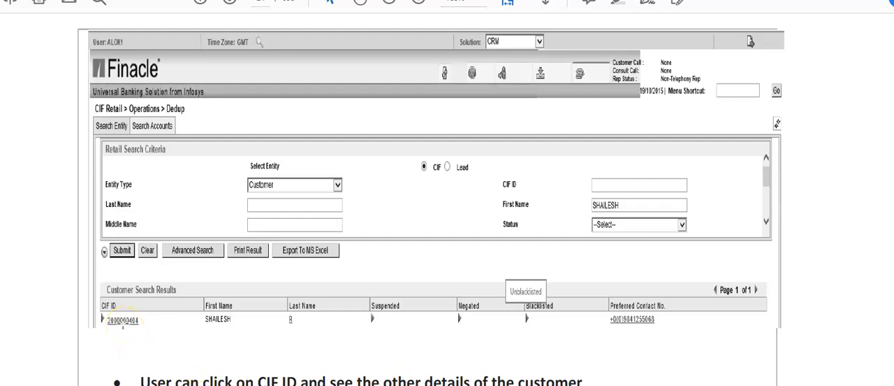
mouse_move(118, 350)
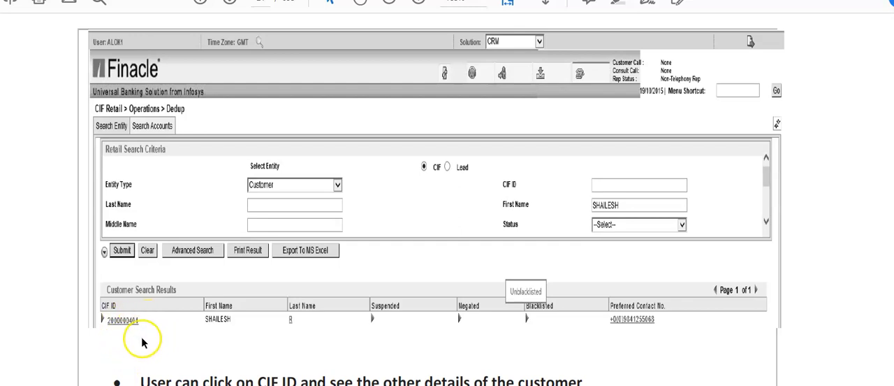
mouse_move(167, 341)
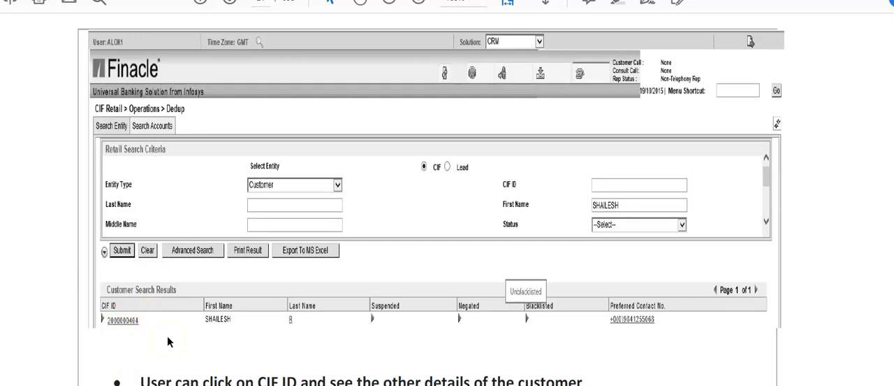
mouse_move(253, 344)
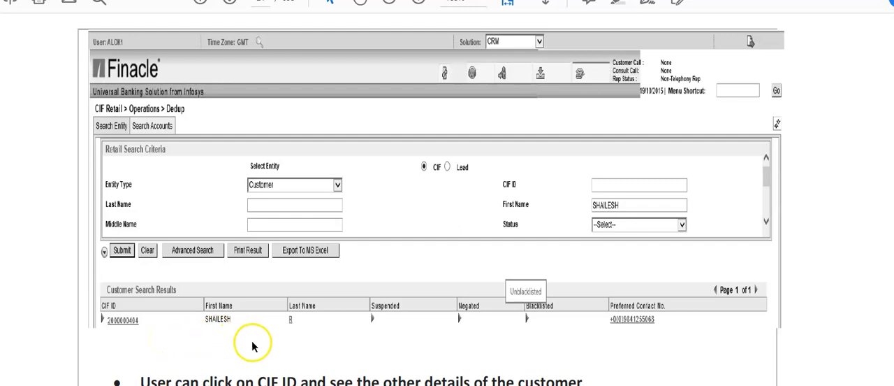
mouse_move(253, 343)
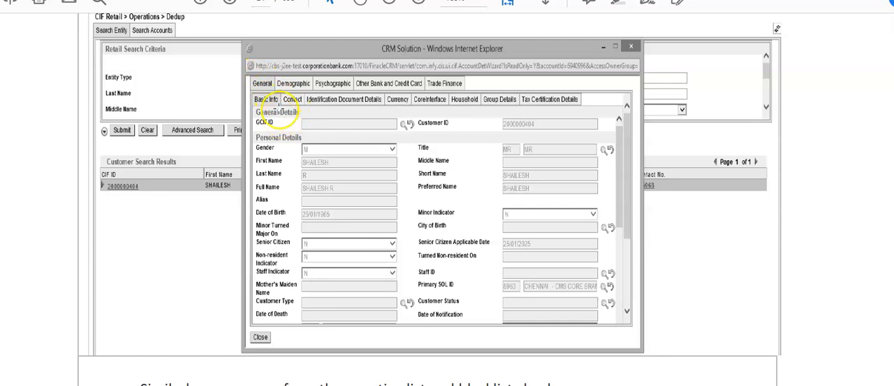
mouse_move(321, 98)
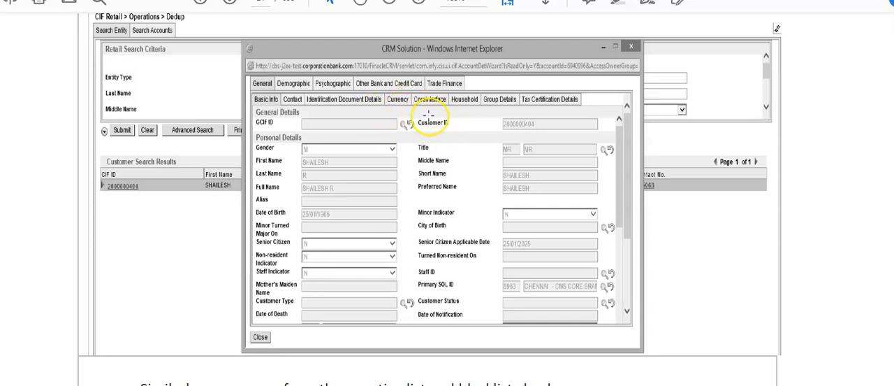
mouse_move(485, 119)
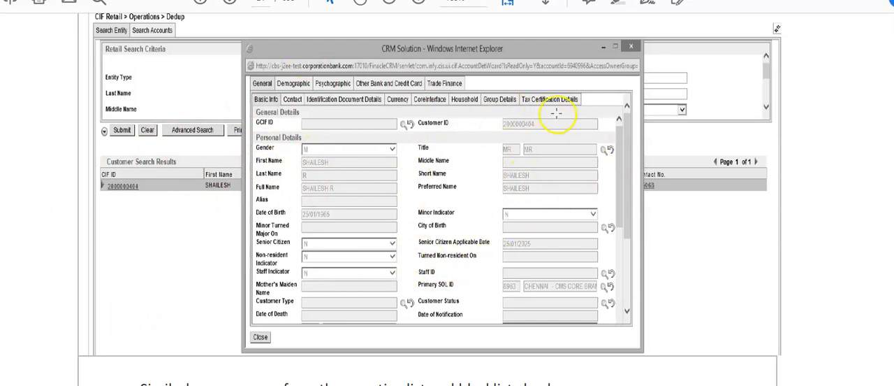
mouse_move(478, 168)
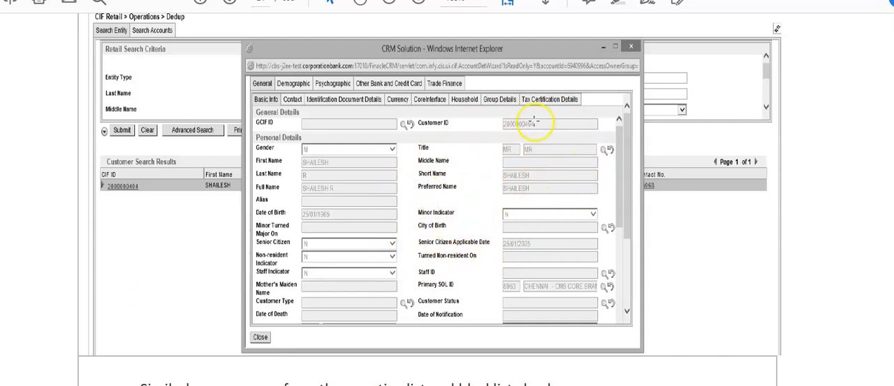
mouse_move(272, 195)
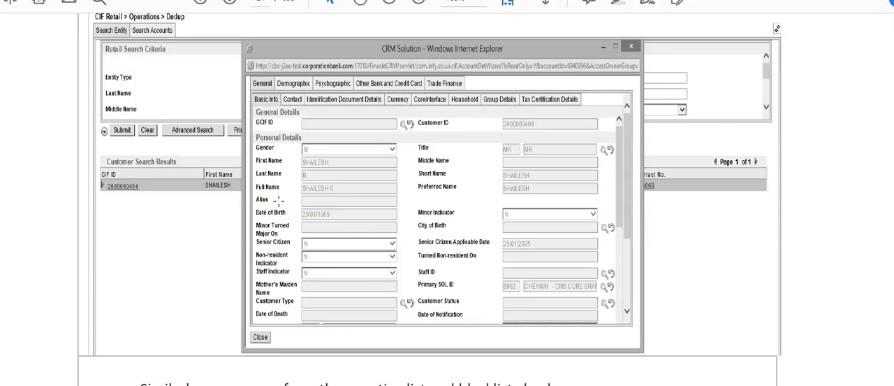
mouse_move(235, 218)
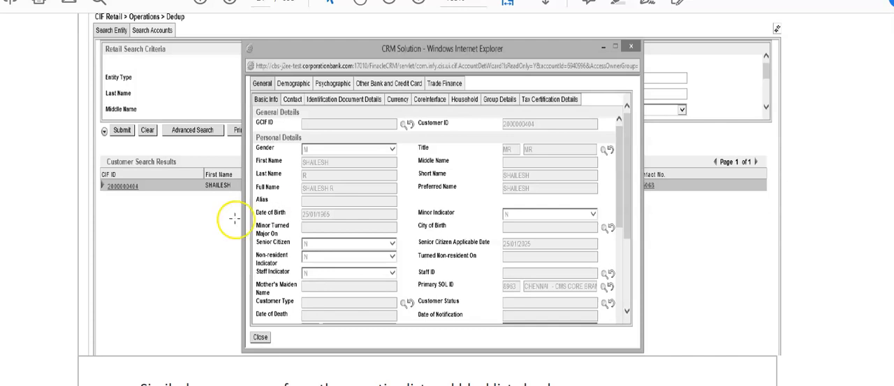
mouse_move(235, 218)
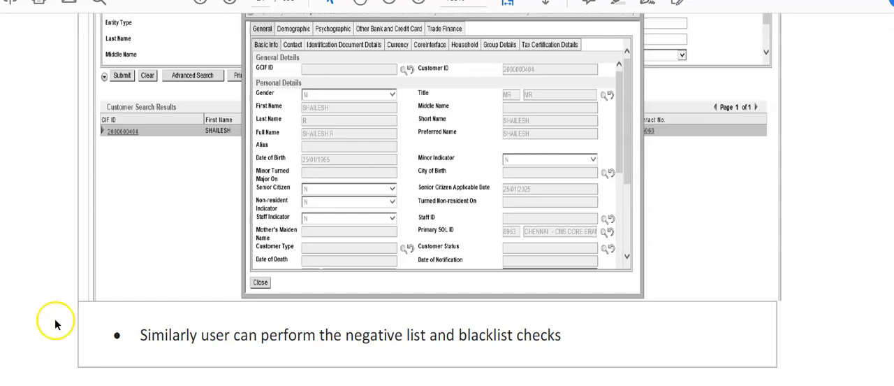
mouse_move(121, 259)
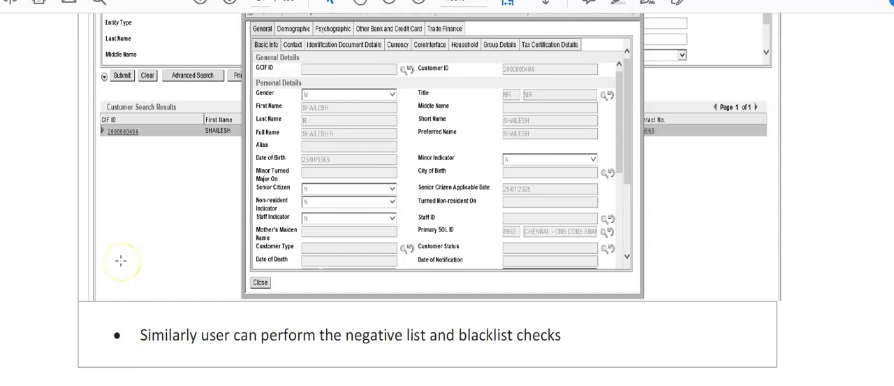